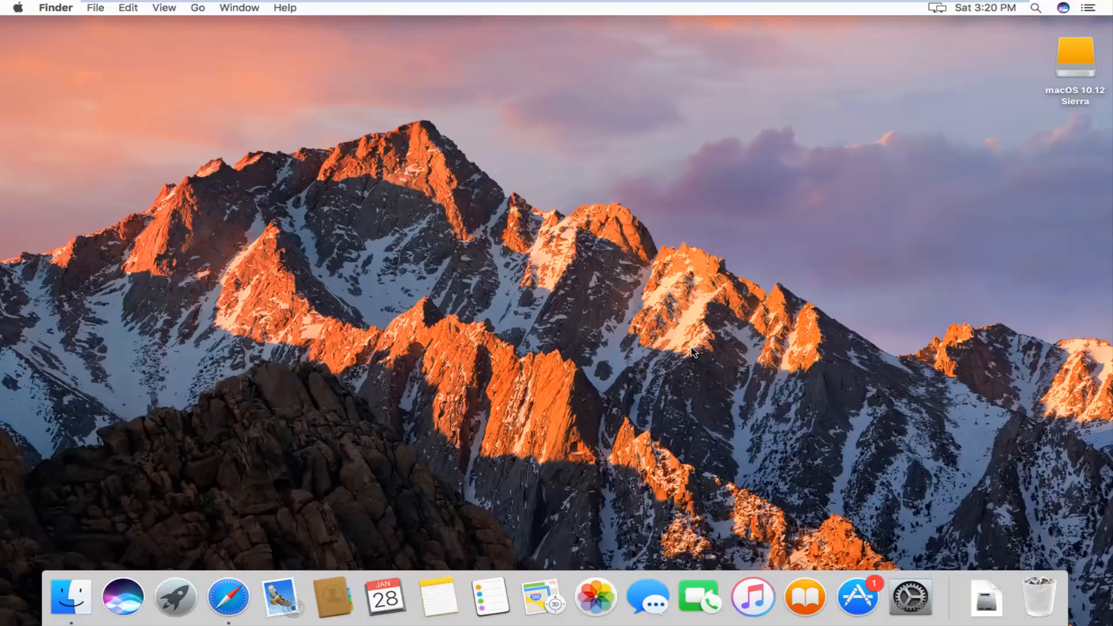
pyautogui.moveTo(686, 348)
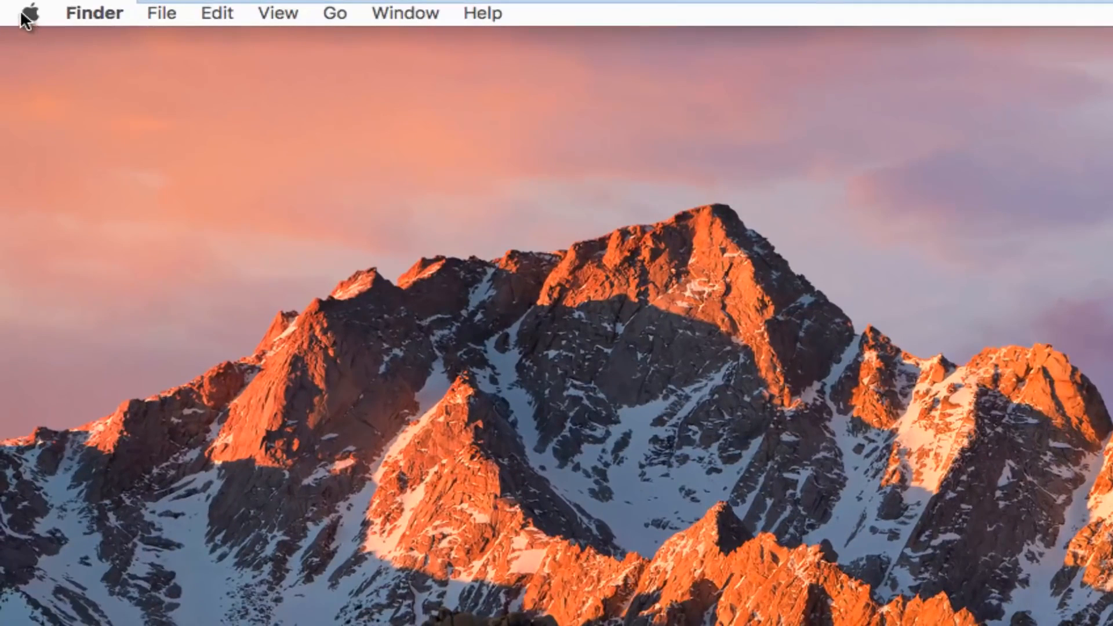
# Launch System Preferences from the Apple menu.
pyautogui.click(29, 12)
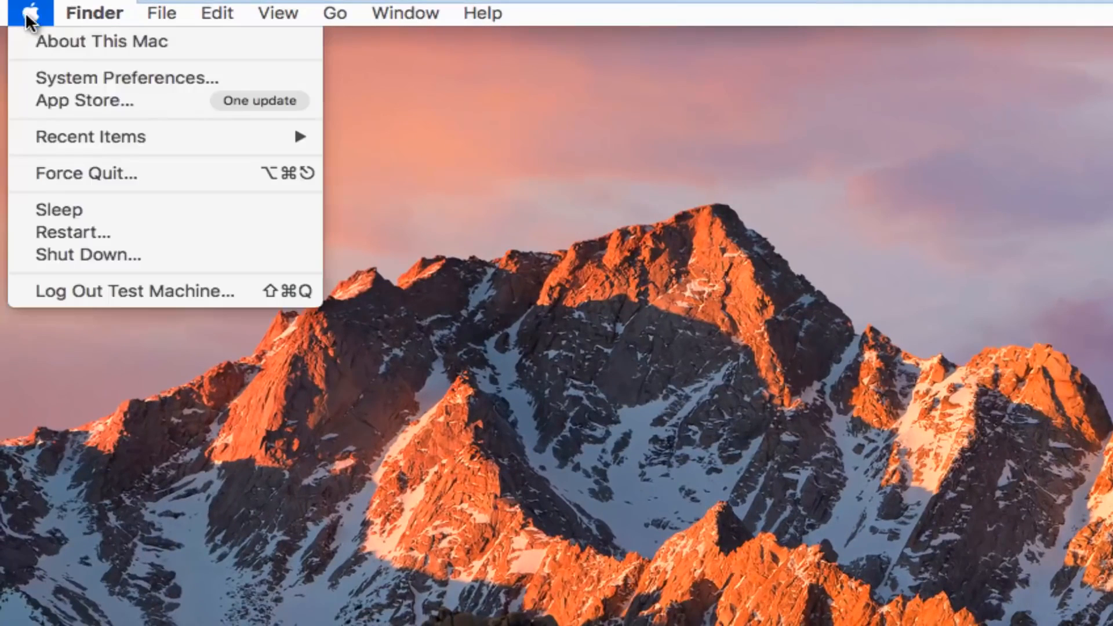
pyautogui.moveTo(127, 78)
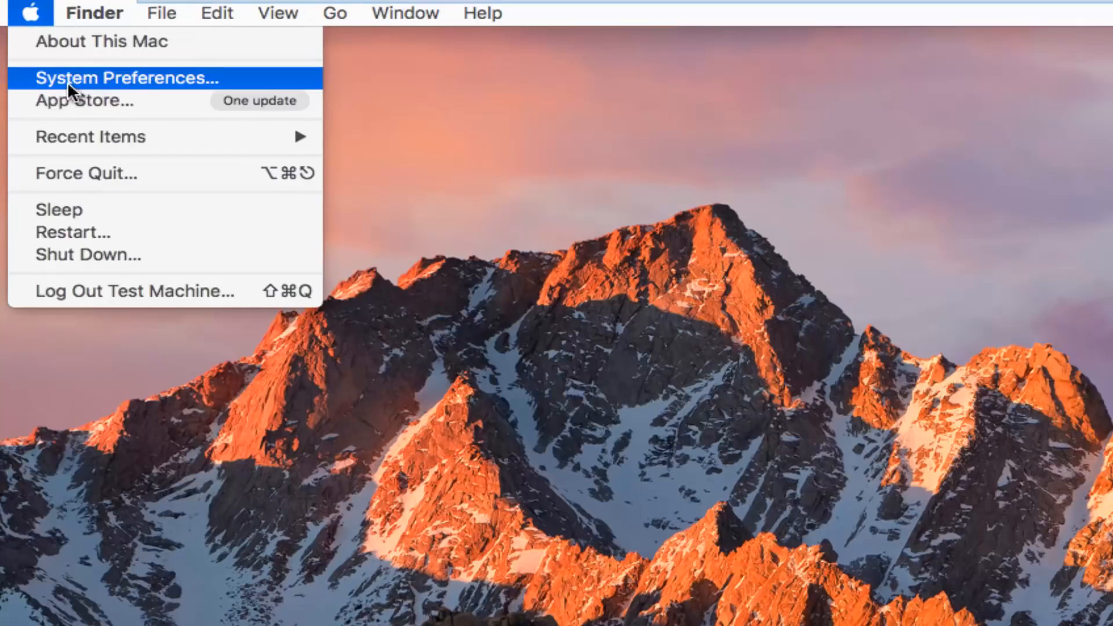
pyautogui.click(126, 77)
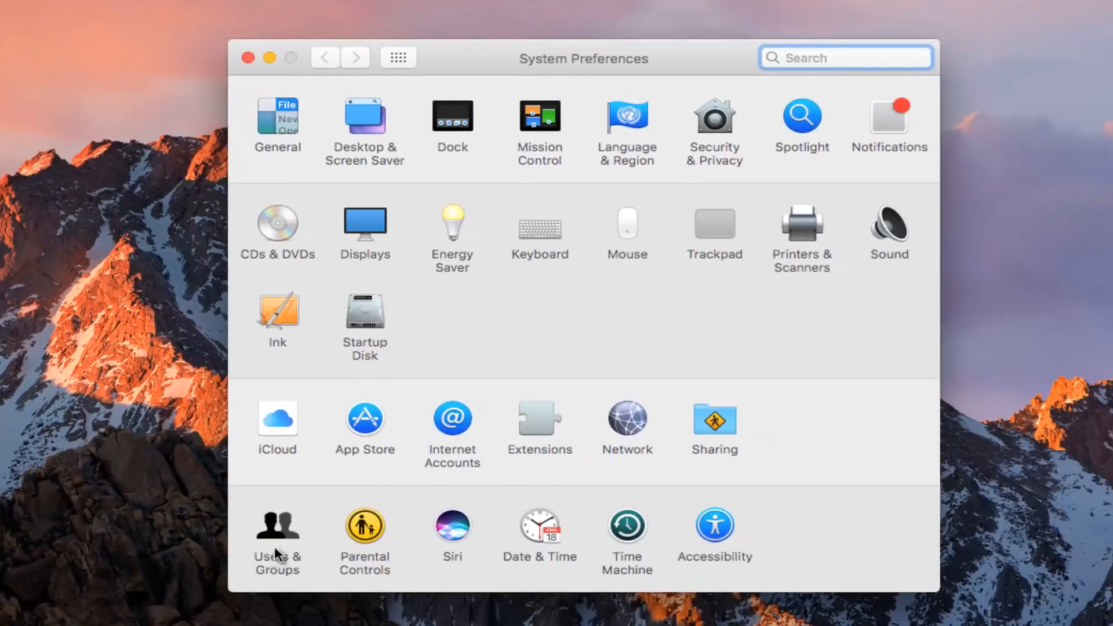
pyautogui.moveTo(279, 543)
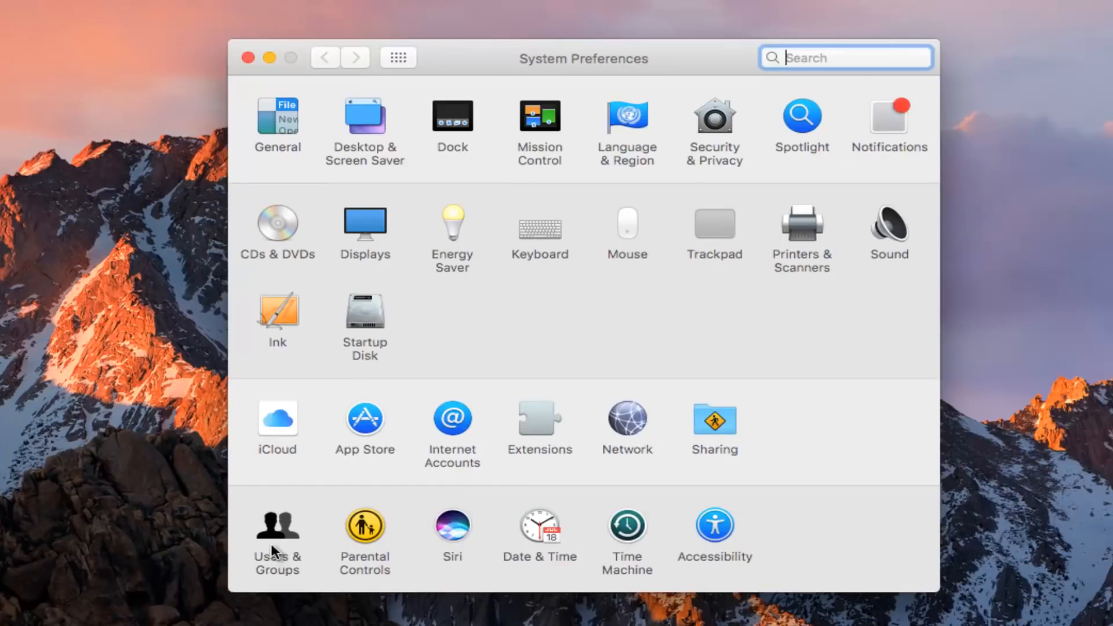
# Open the Users & Groups pane and unlock it with the padlock.
pyautogui.click(277, 529)
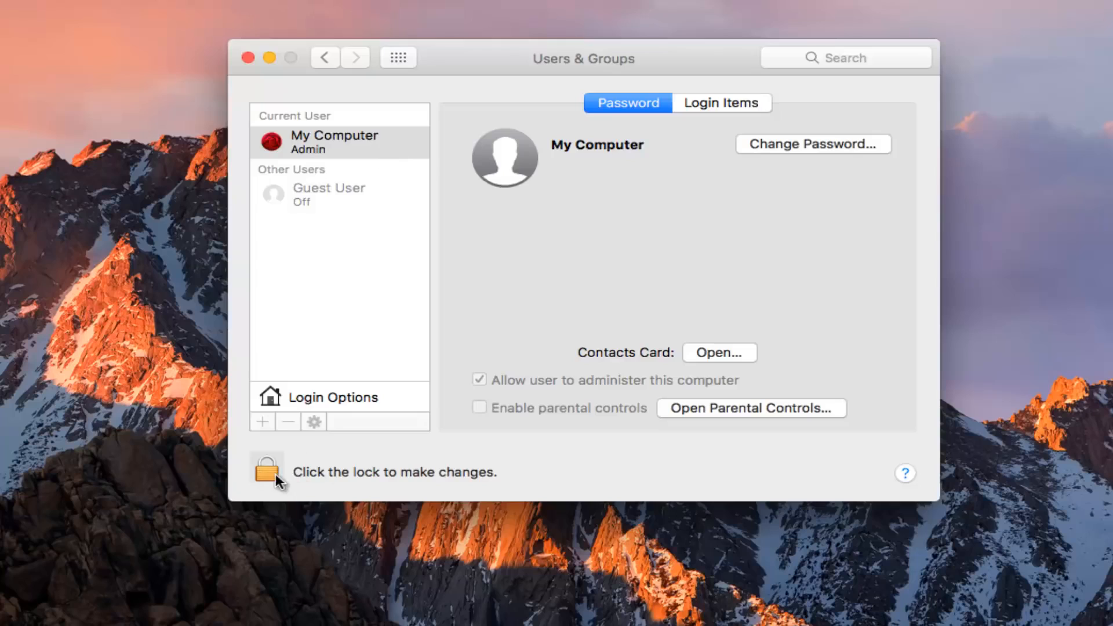
pyautogui.click(266, 470)
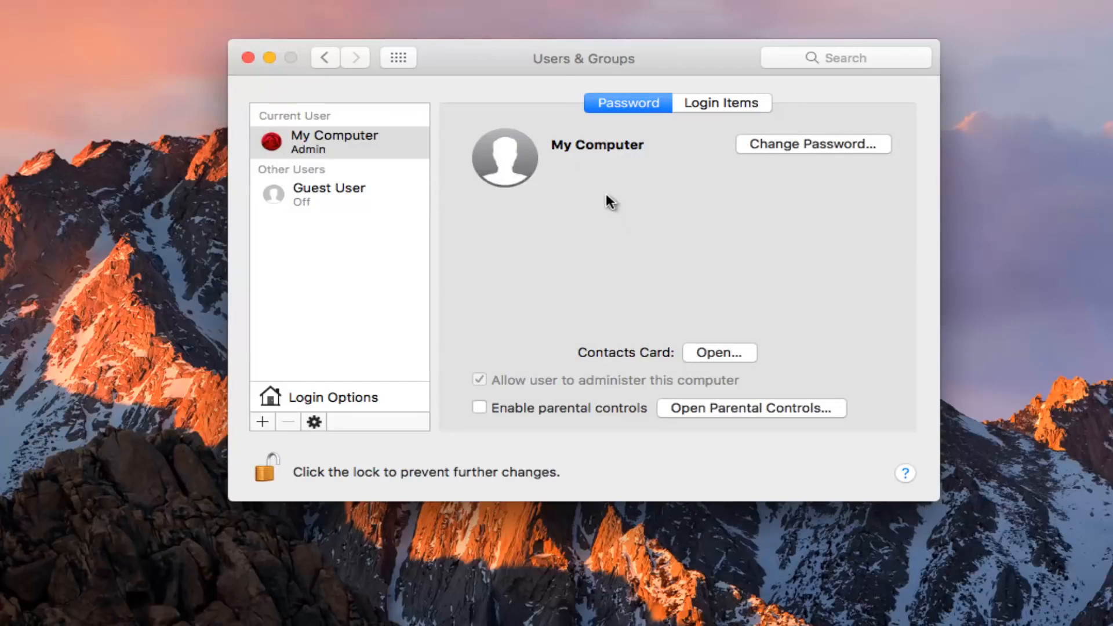
pyautogui.moveTo(505, 158)
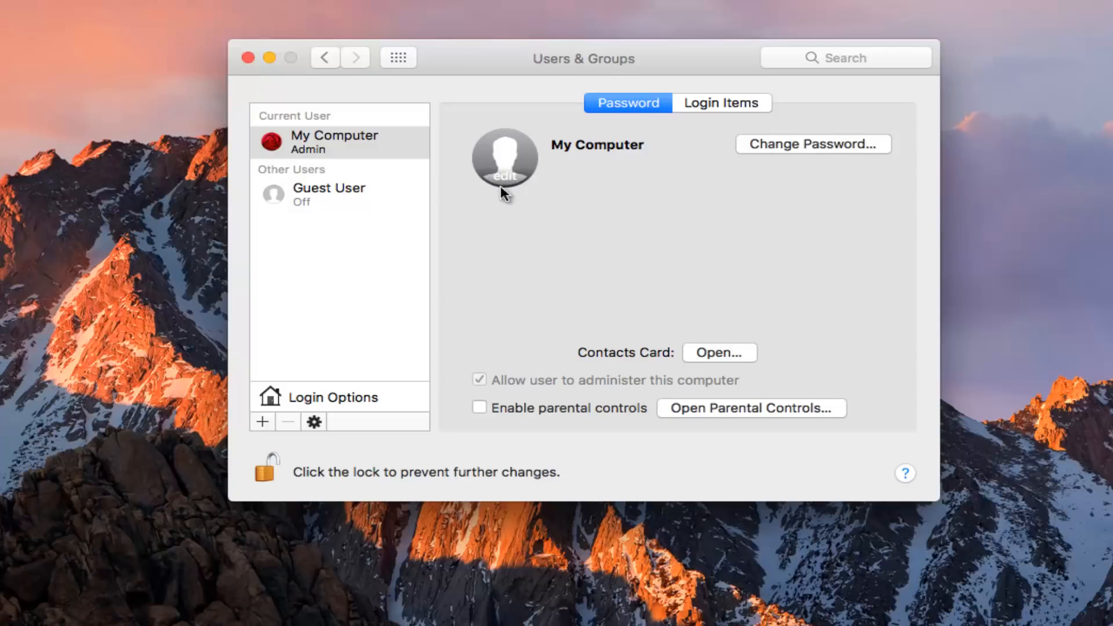
# Open the account picture chooser and browse Camera and Photos, ending on Defaults.
pyautogui.click(503, 159)
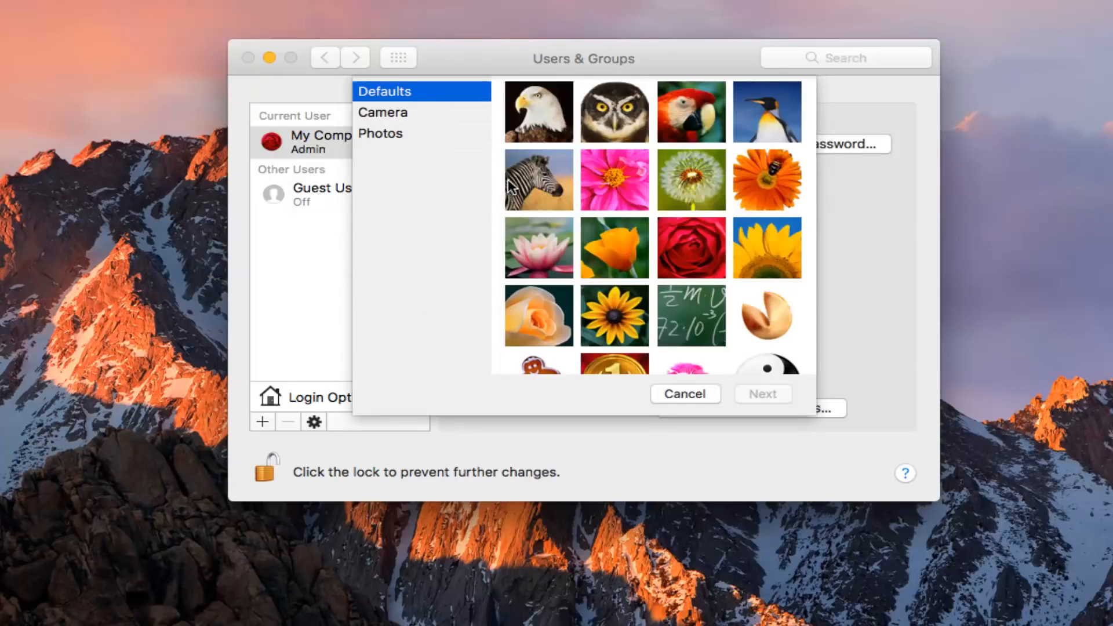
pyautogui.moveTo(630, 186)
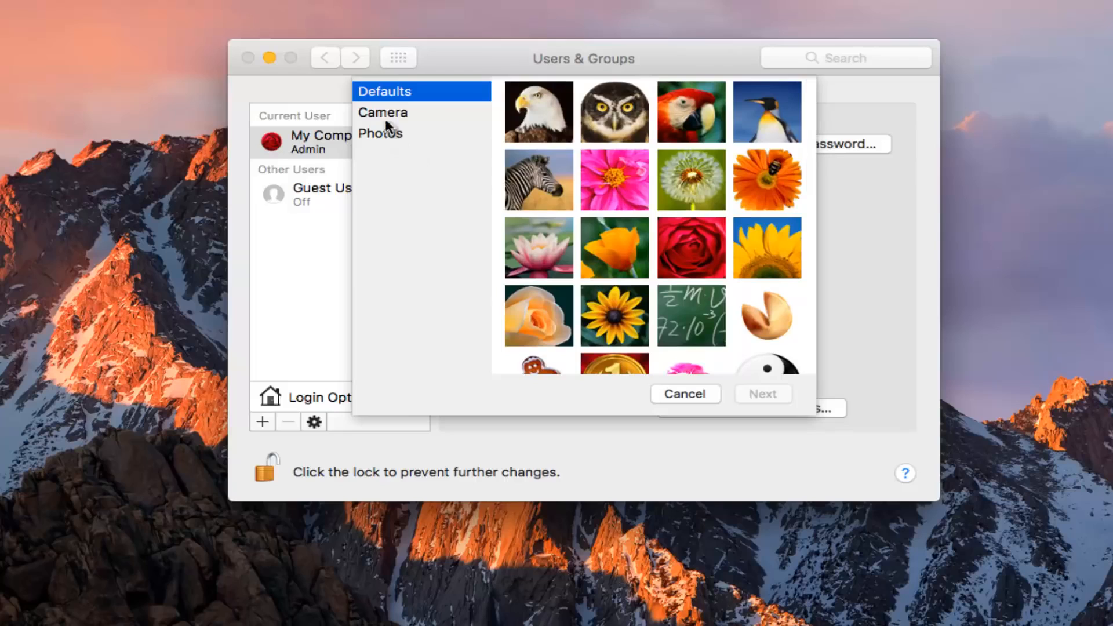
pyautogui.click(383, 112)
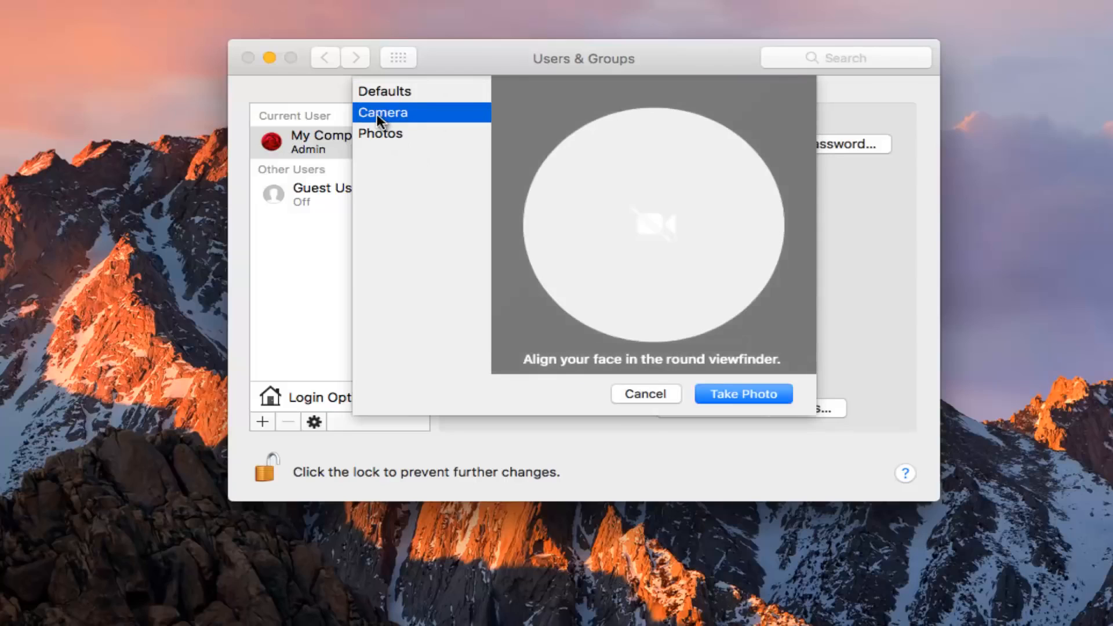
pyautogui.moveTo(683, 200)
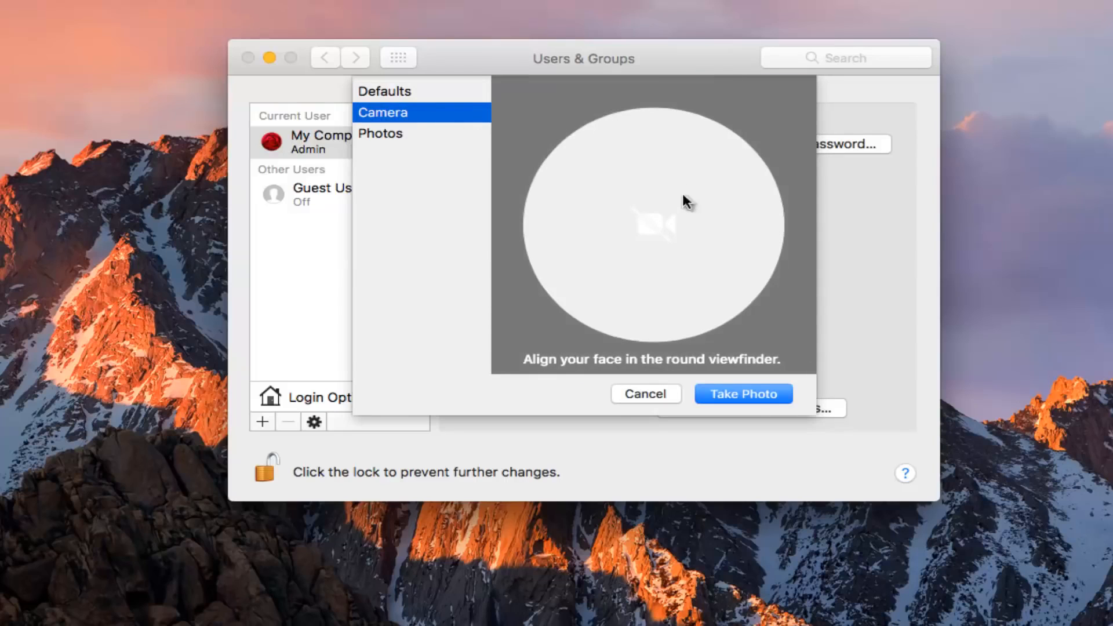
pyautogui.moveTo(389, 143)
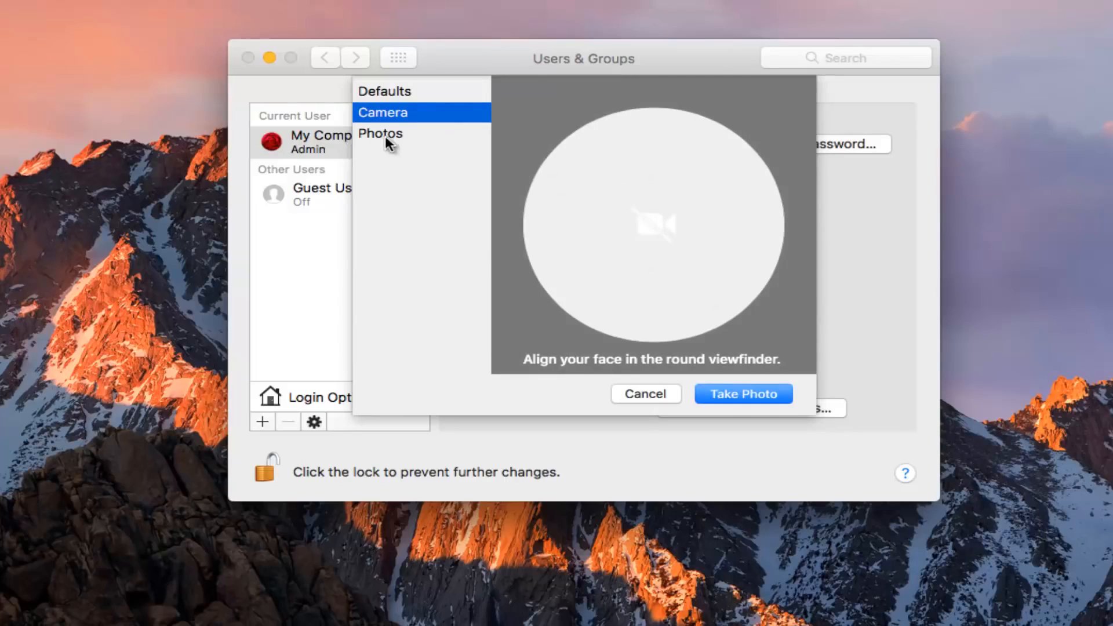
pyautogui.click(380, 133)
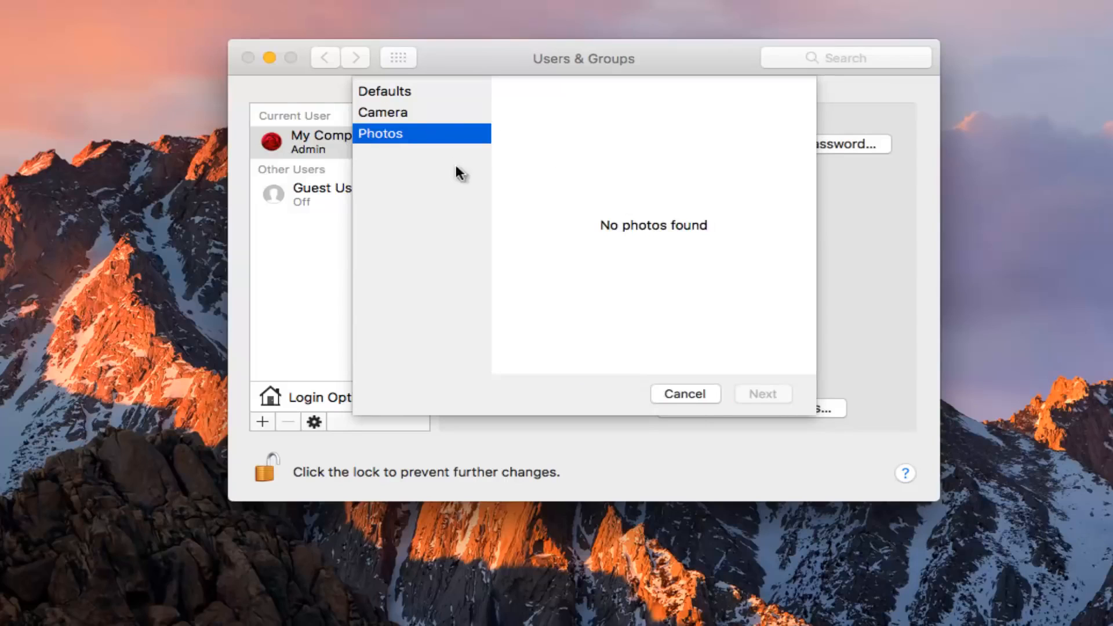
pyautogui.click(385, 91)
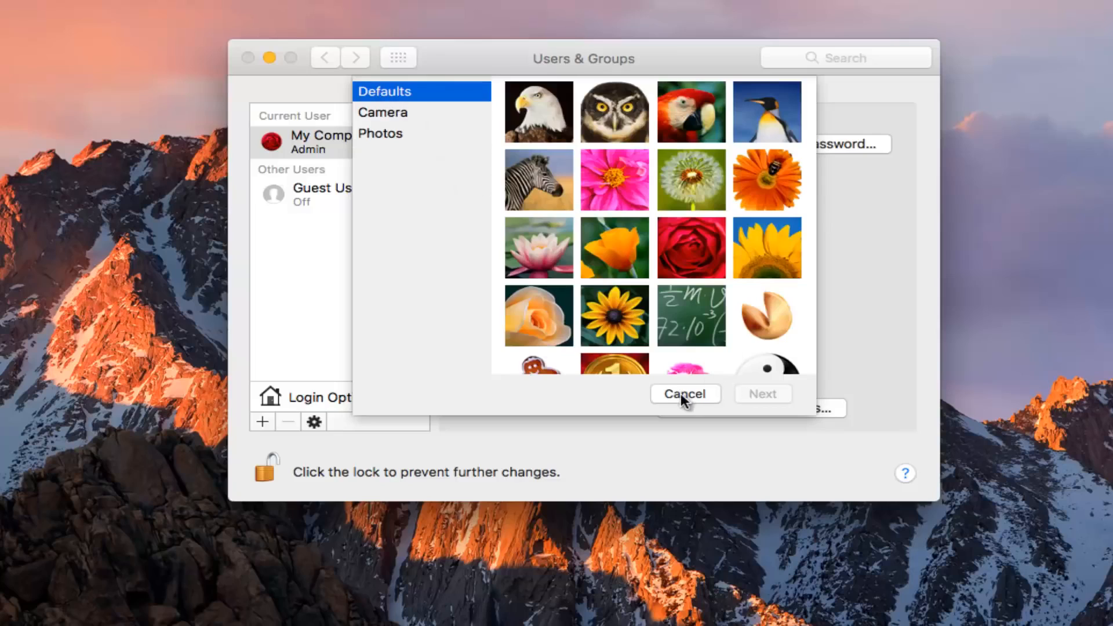
# Cancel the picture chooser and view the empty Documents folder in Finder.
pyautogui.click(683, 393)
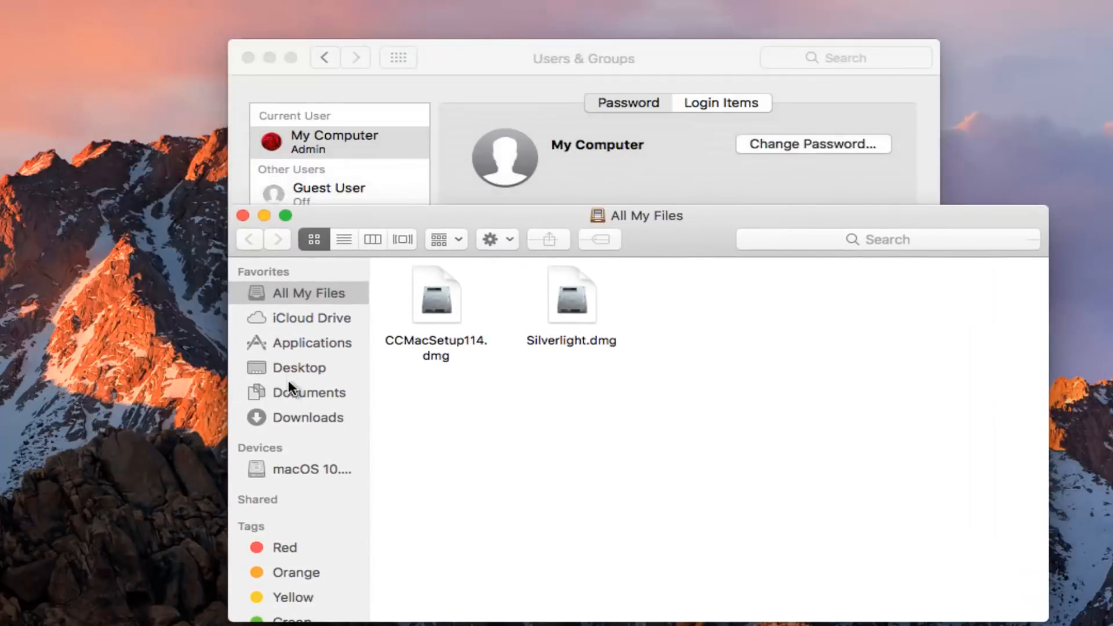
pyautogui.click(310, 392)
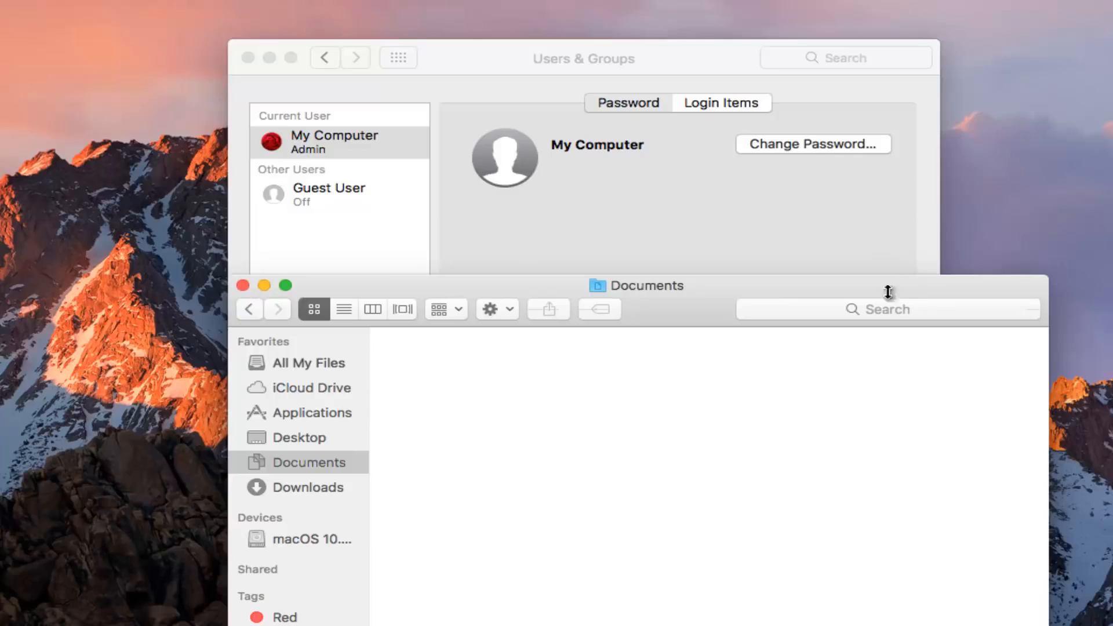
pyautogui.moveTo(265, 291)
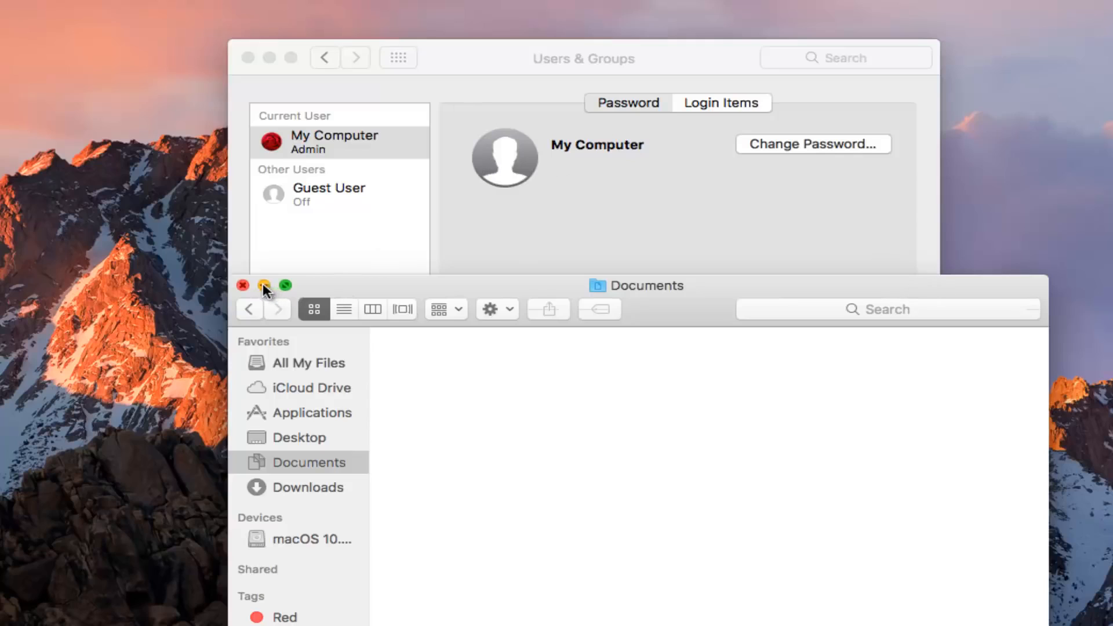
# Save the default basketball picture, zoomed in, as the admin account picture.
pyautogui.click(242, 285)
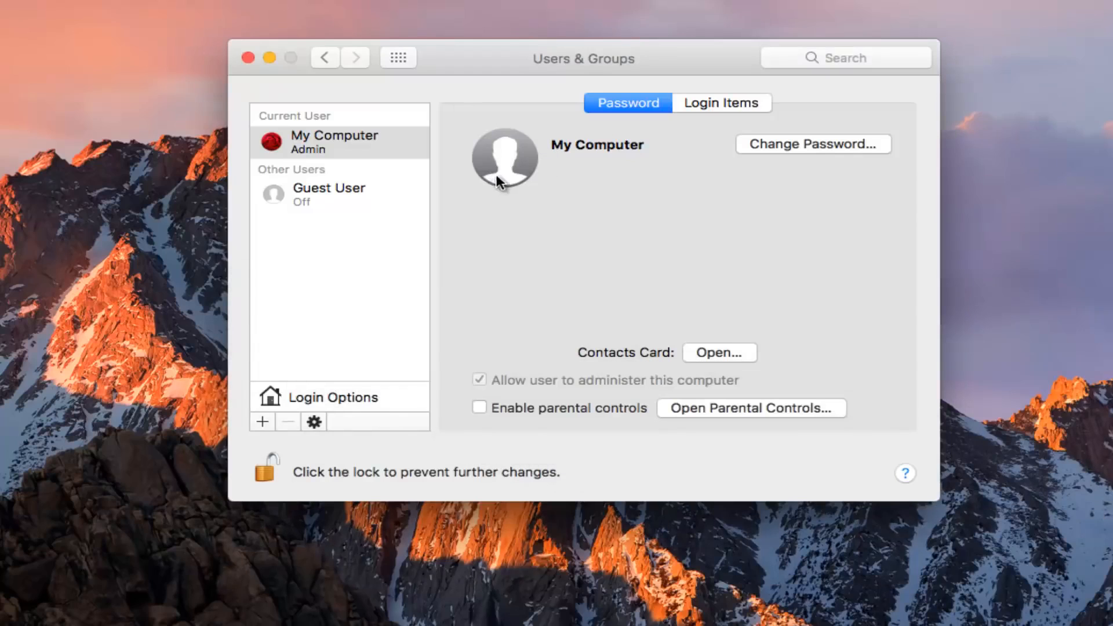
pyautogui.click(504, 157)
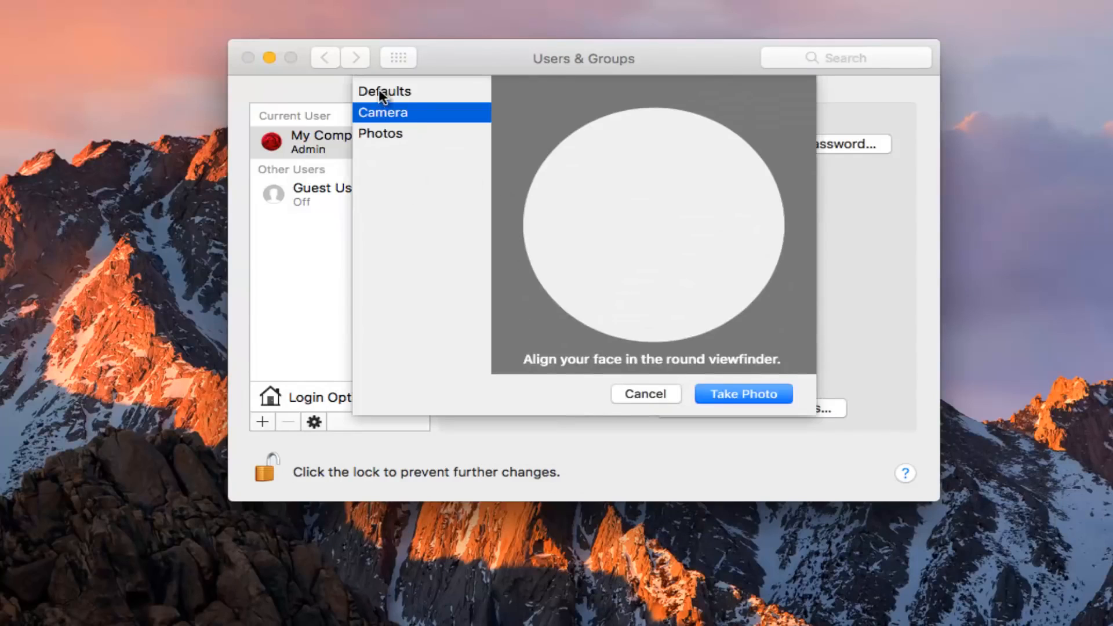
pyautogui.click(385, 91)
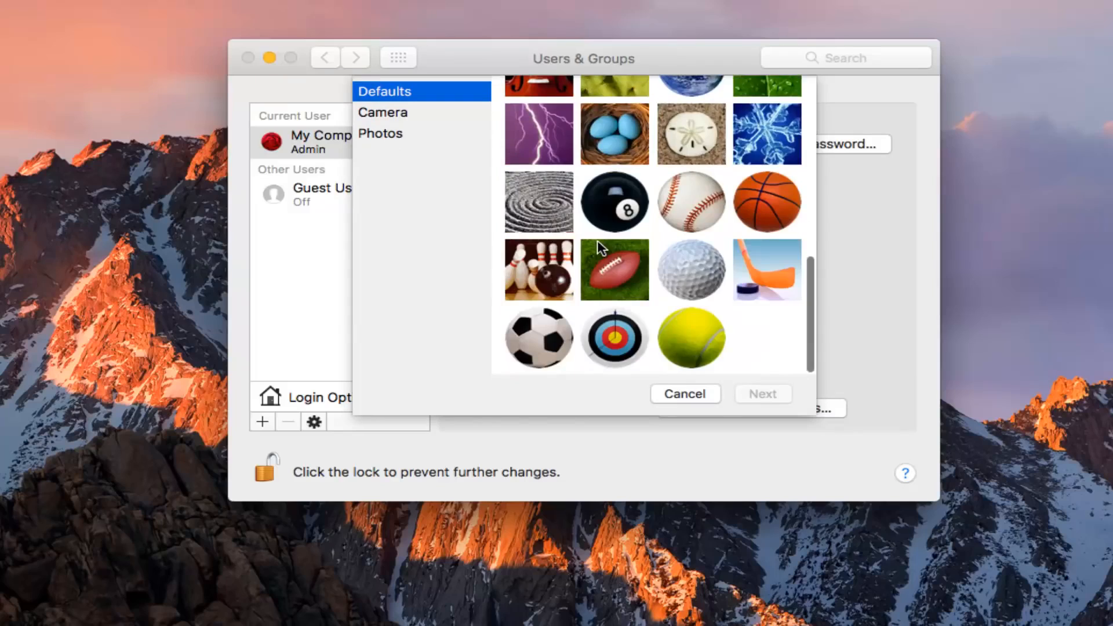
pyautogui.moveTo(734, 244)
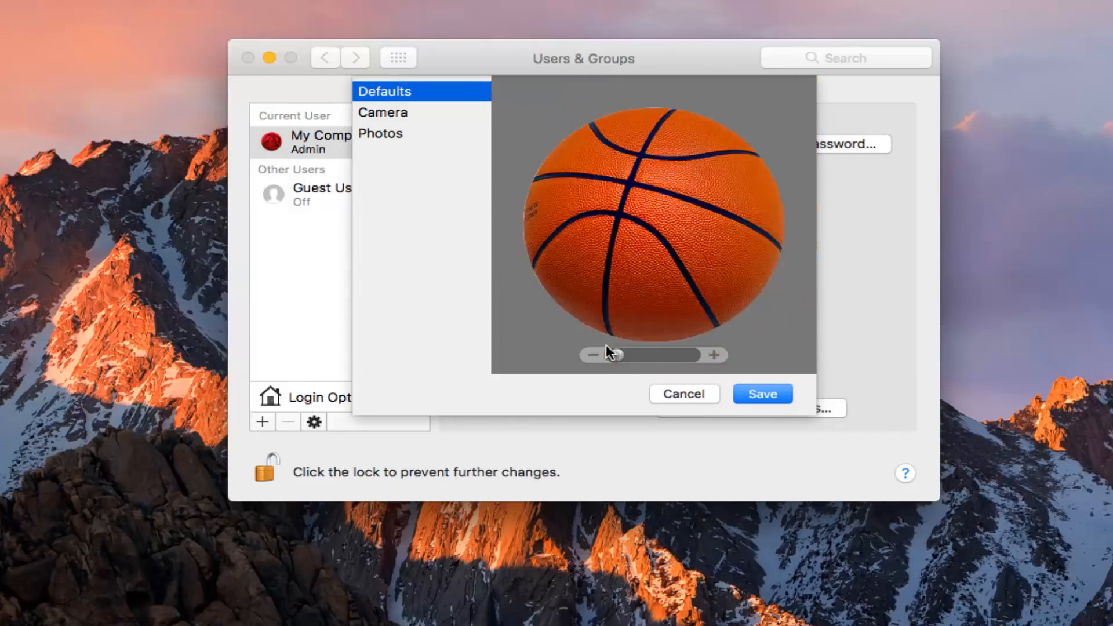
pyautogui.moveTo(600, 354); pyautogui.dragTo(657, 354)
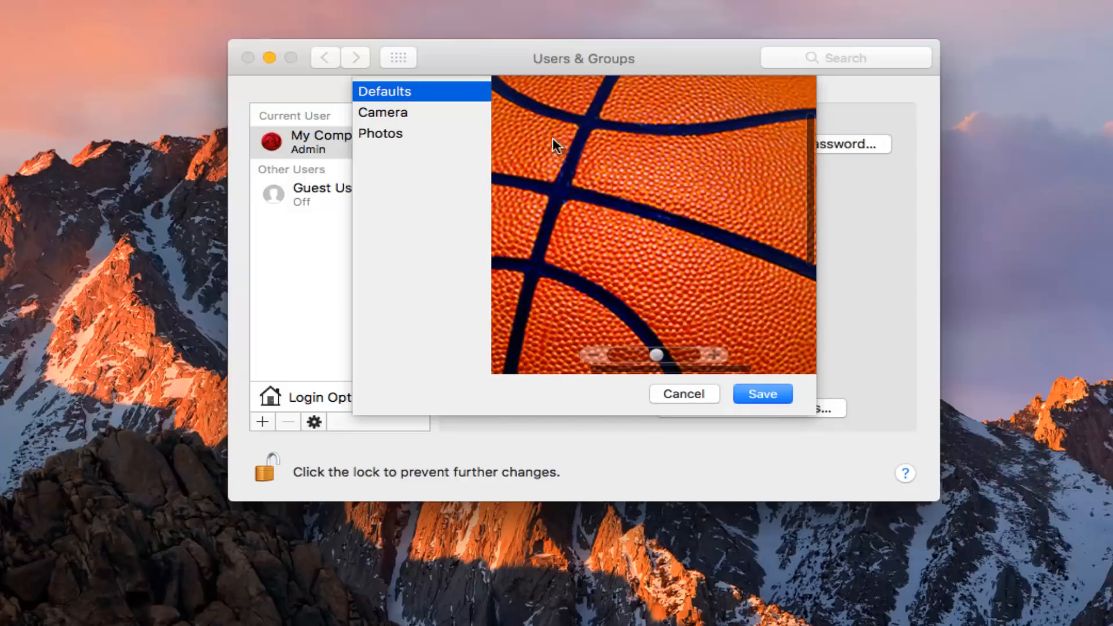
pyautogui.click(762, 393)
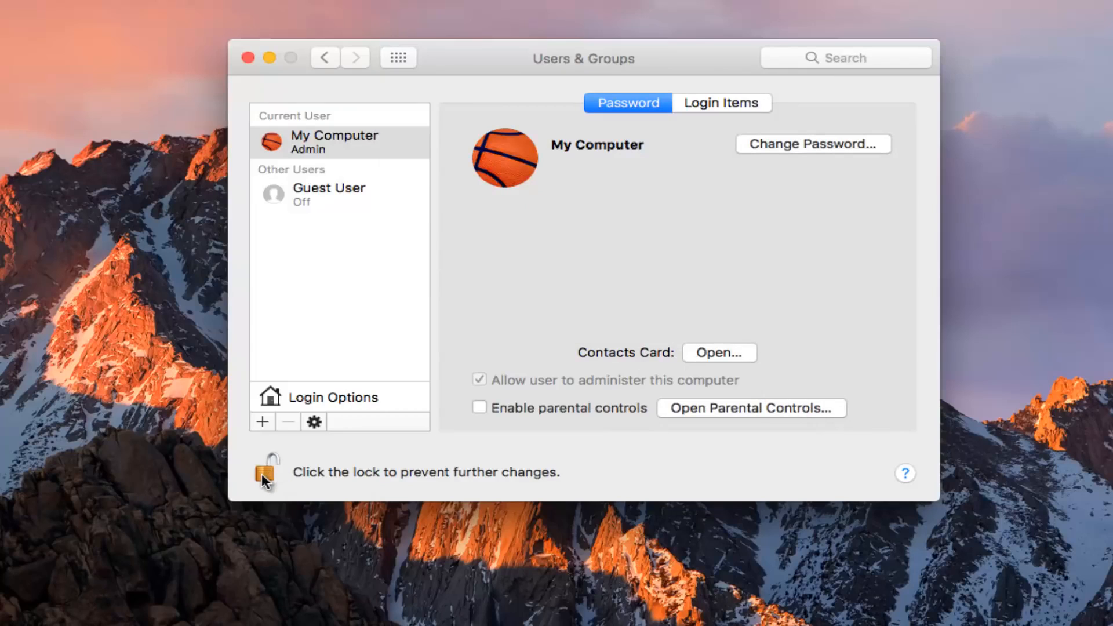
# Lock the Users & Groups settings and close System Preferences.
pyautogui.click(266, 472)
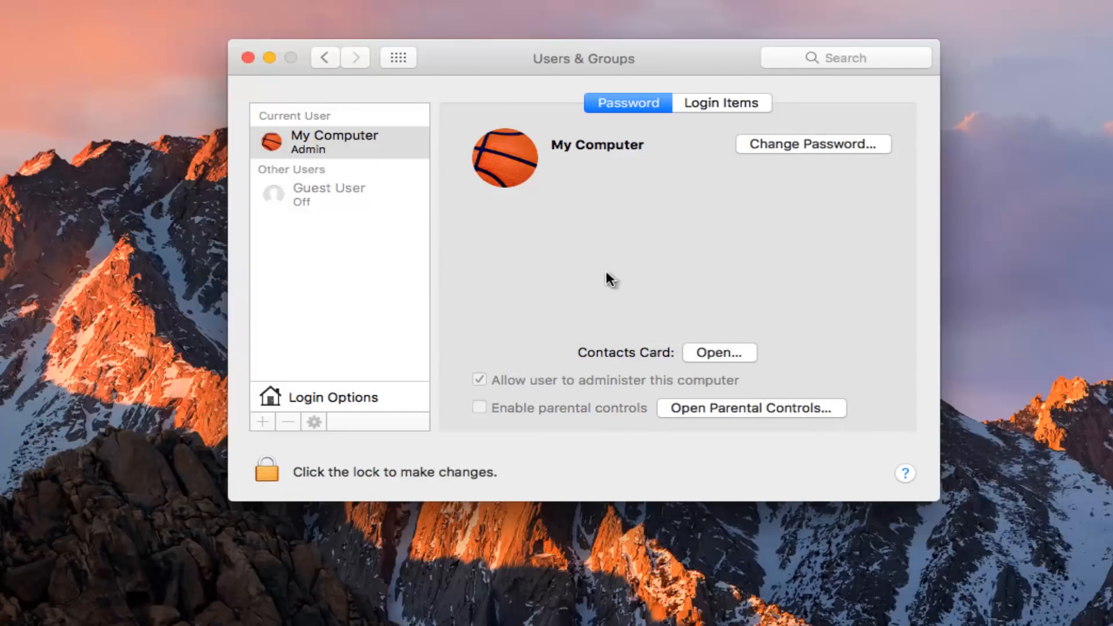
pyautogui.moveTo(563, 227)
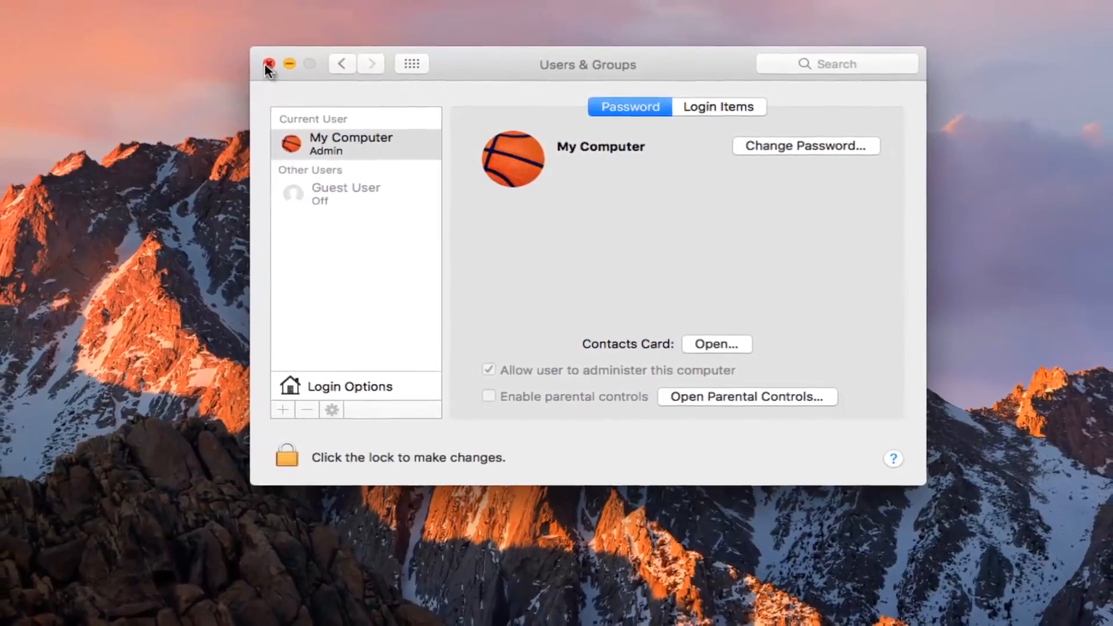
pyautogui.click(268, 64)
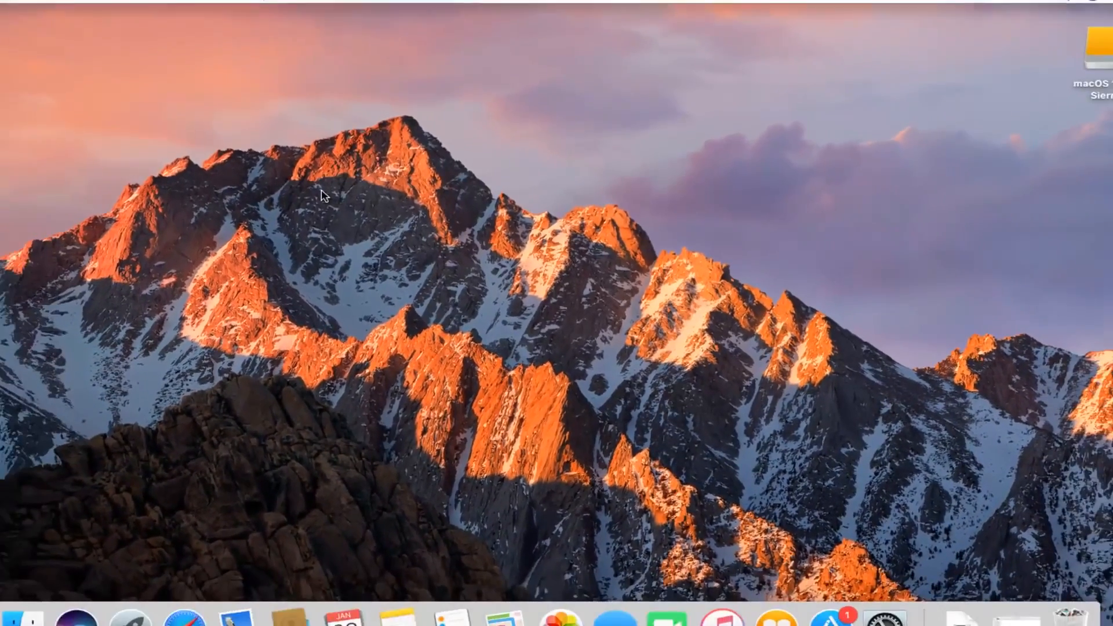